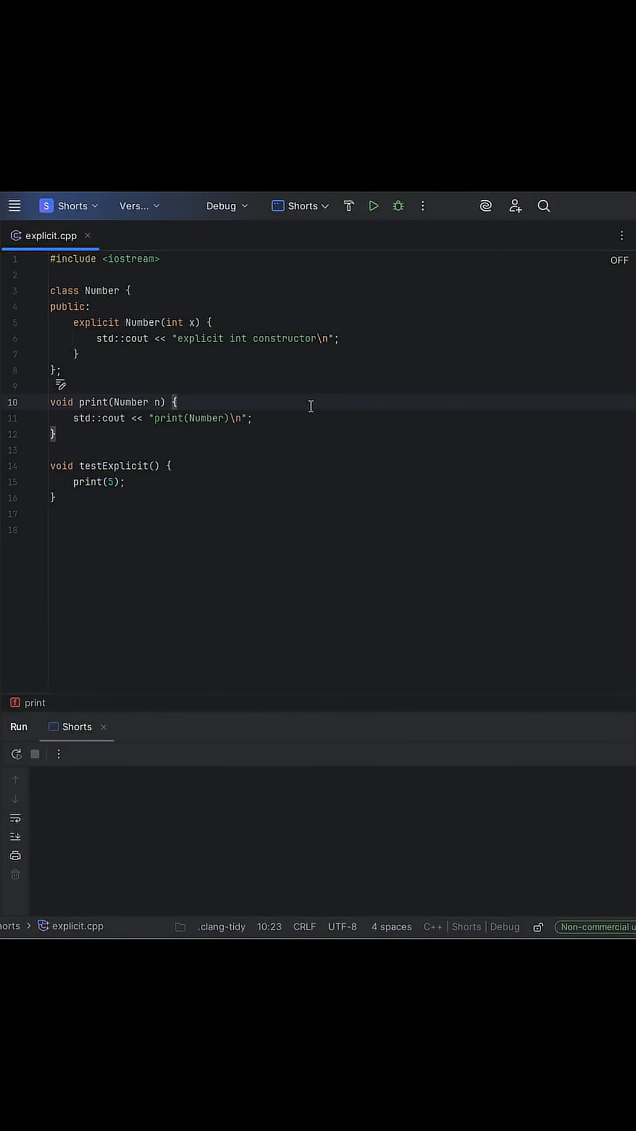
pyautogui.moveTo(231, 406)
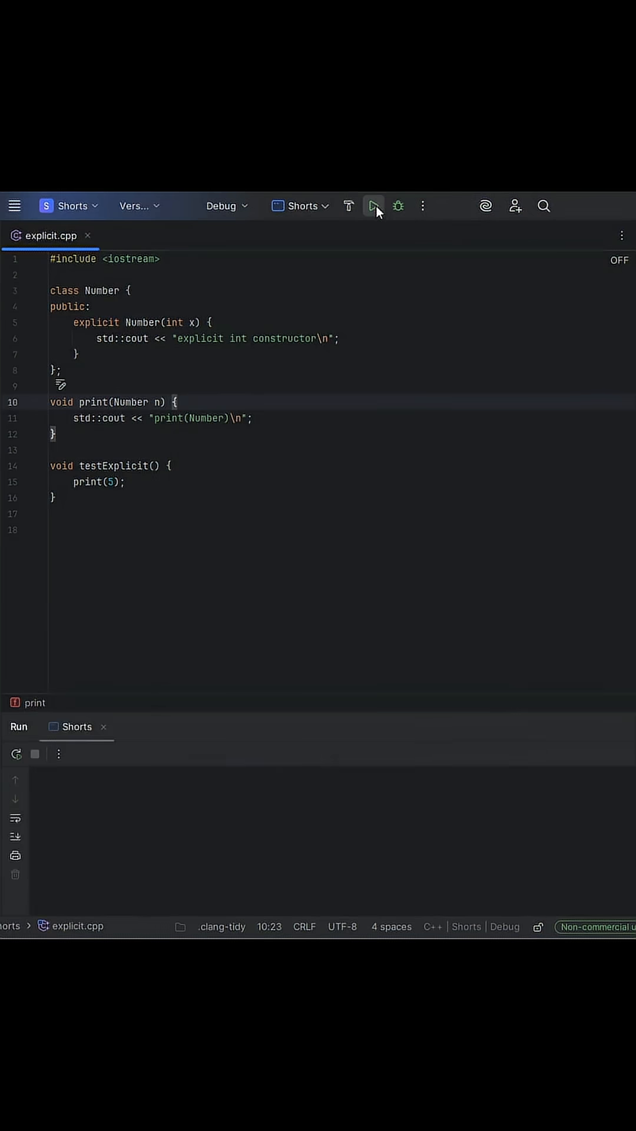
# Build and run explicit.cpp, which fails converting 5 from int to Number in print(5).
pyautogui.click(373, 206)
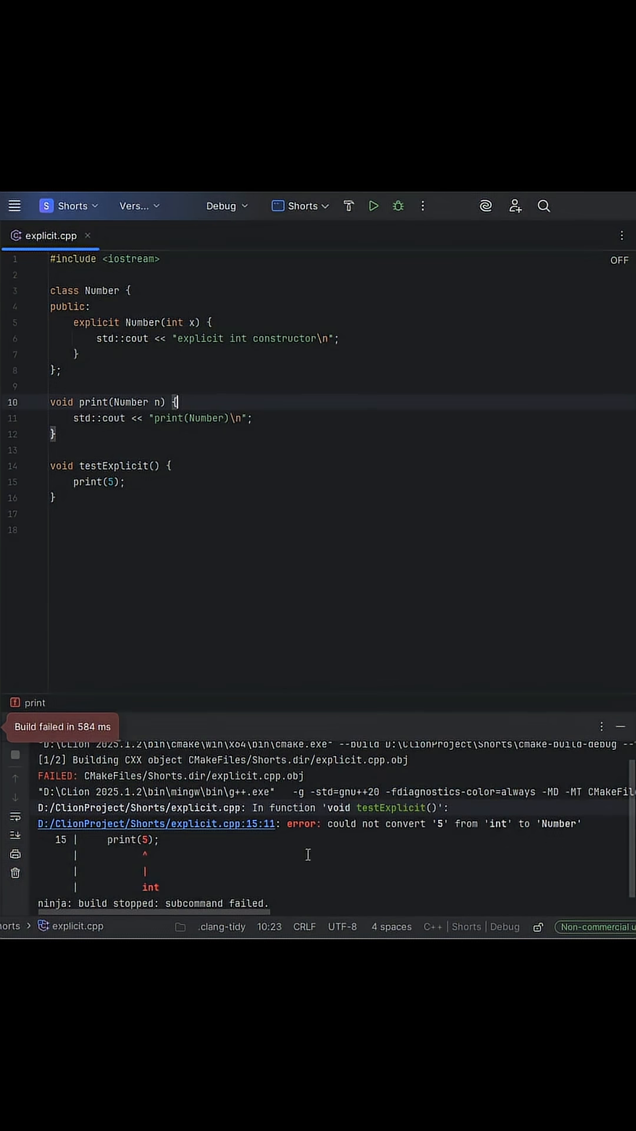
pyautogui.moveTo(366, 840)
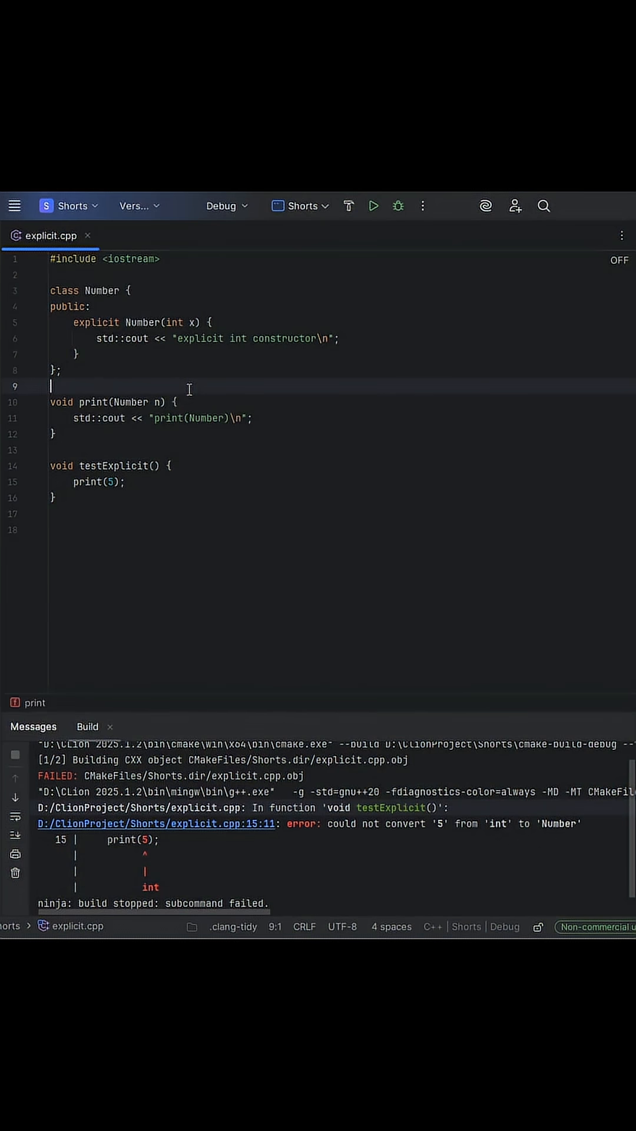
# Change the call to print(Number(5)) and run, printing 'explicit int constructor' and 'print(Number)'.
pyautogui.click(109, 482)
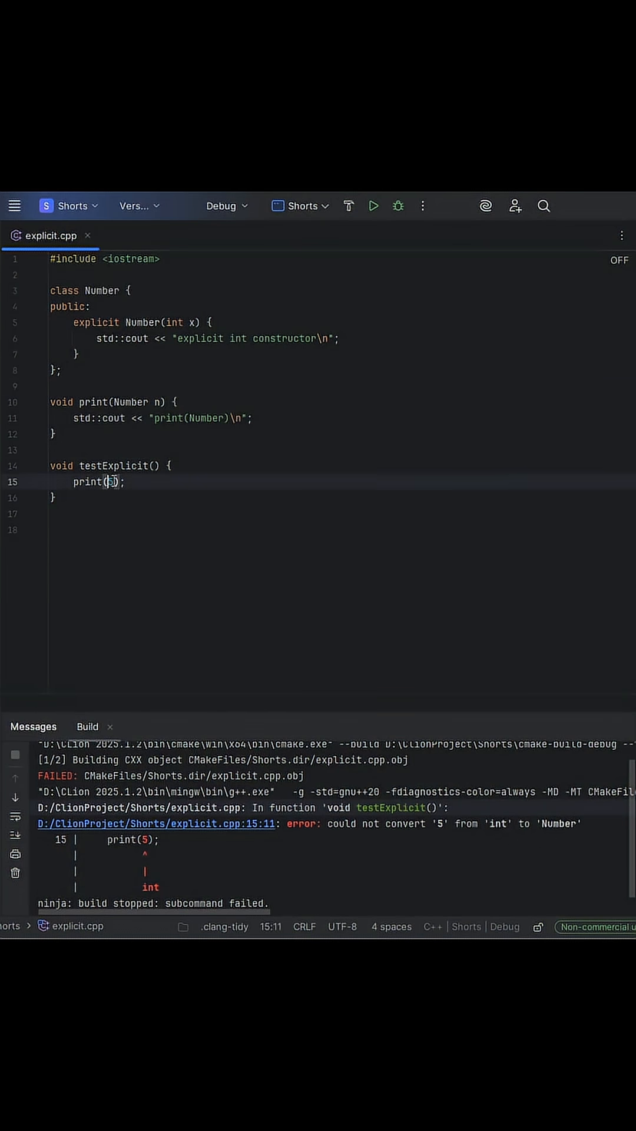
pyautogui.write('Number')
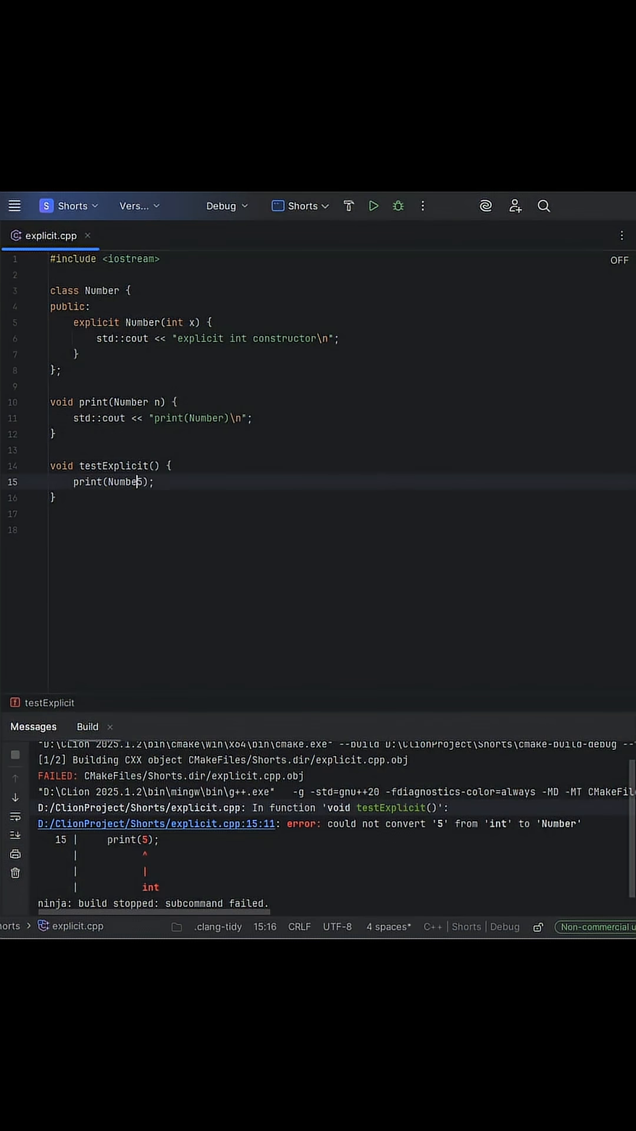
pyautogui.write('(')
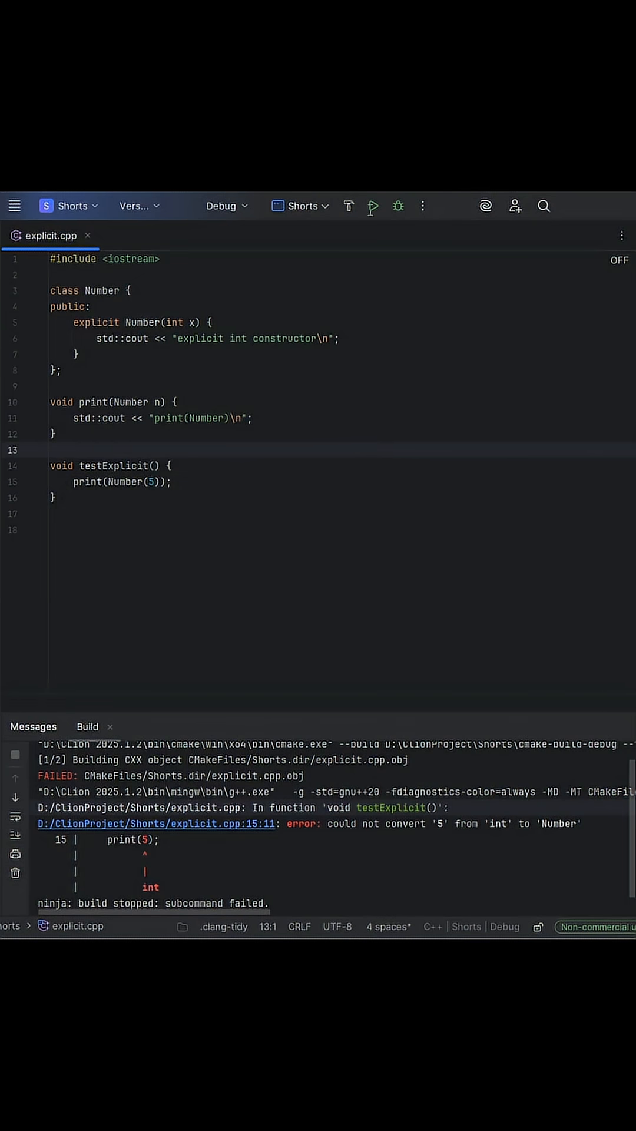
pyautogui.click(373, 206)
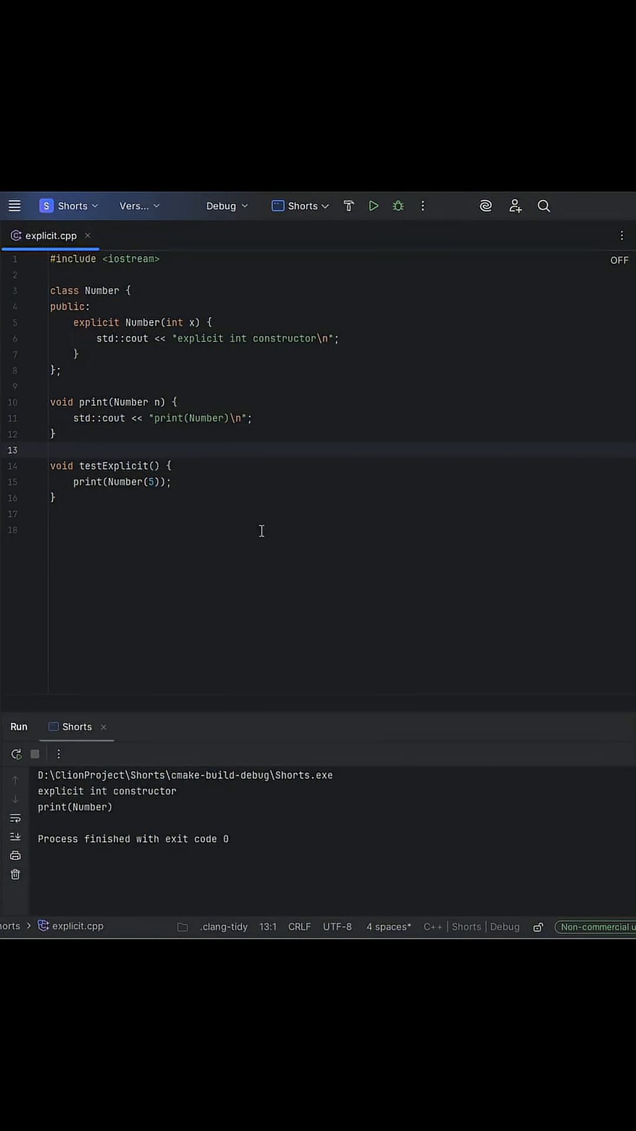